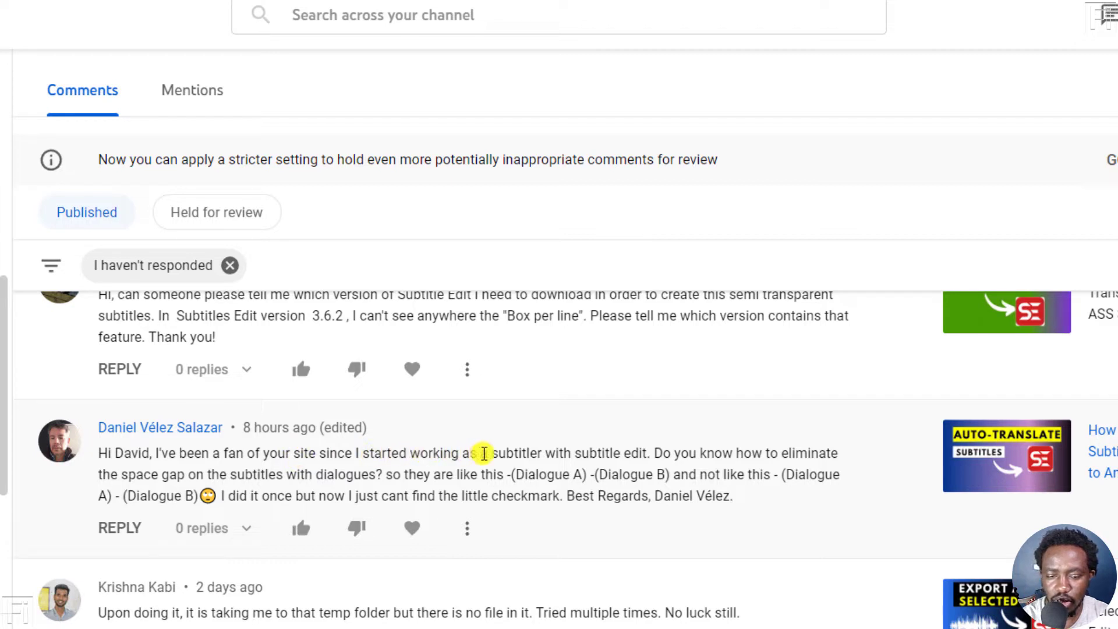
mouse_move(790, 470)
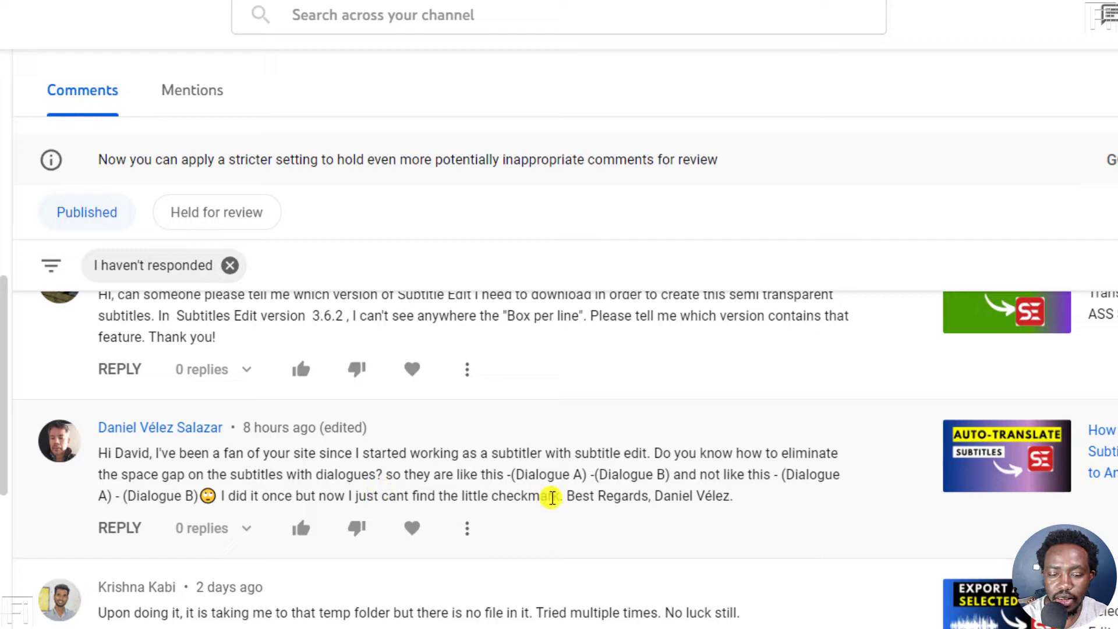
mouse_move(640, 496)
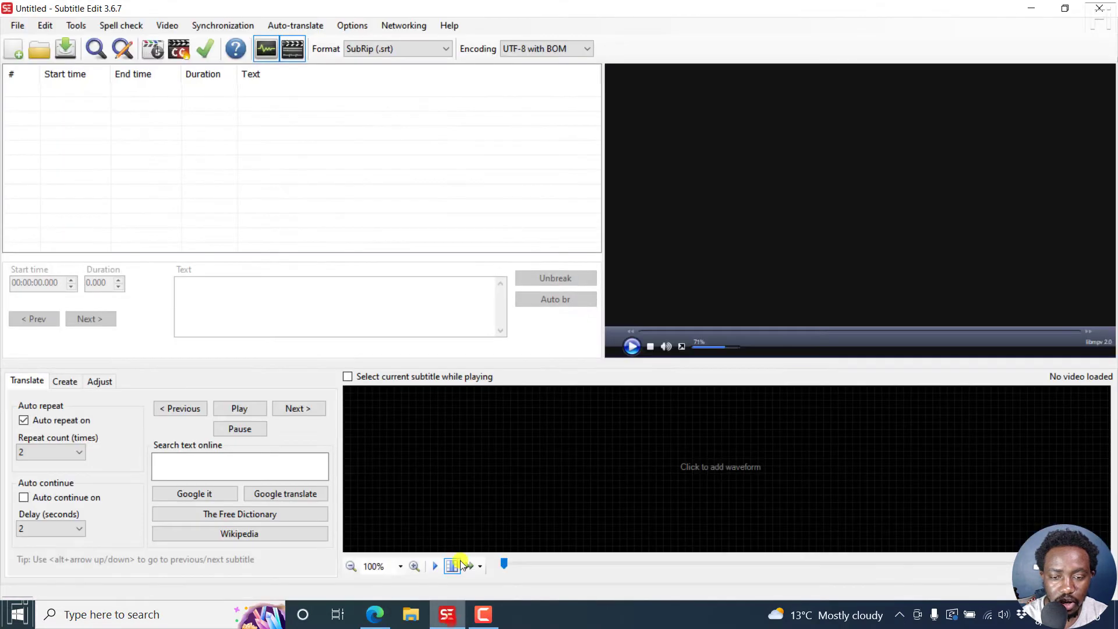
mouse_move(298, 191)
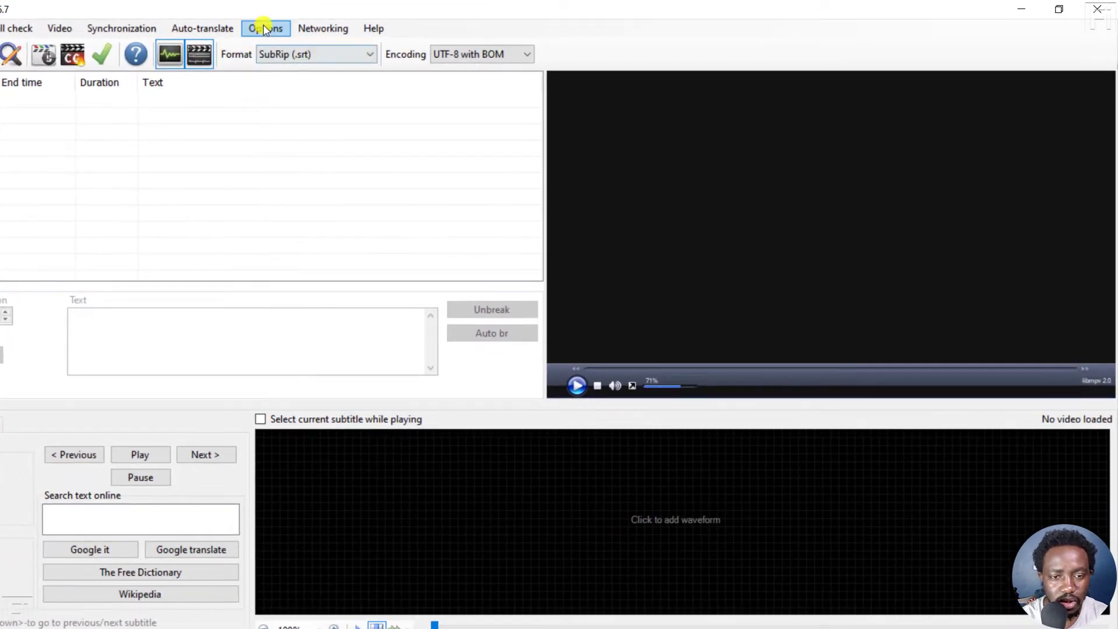
Step: Bring up the Options menu from the empty Subtitle Edit main window
left_click(264, 28)
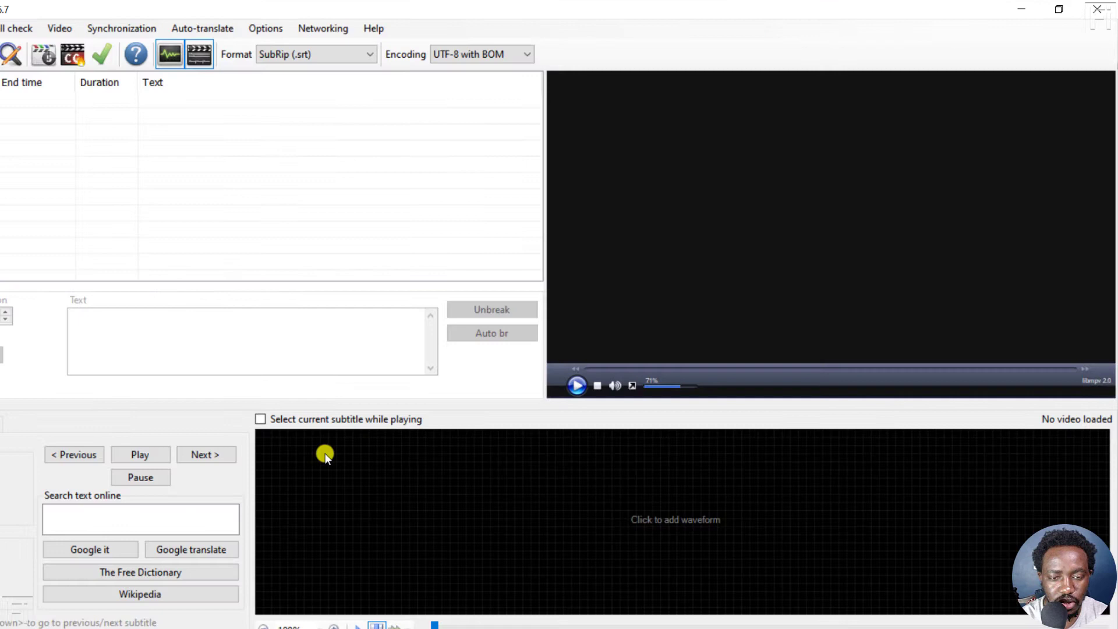
Step: Reach the Settings dialog's General page showing the Dialog style option
left_click(265, 28)
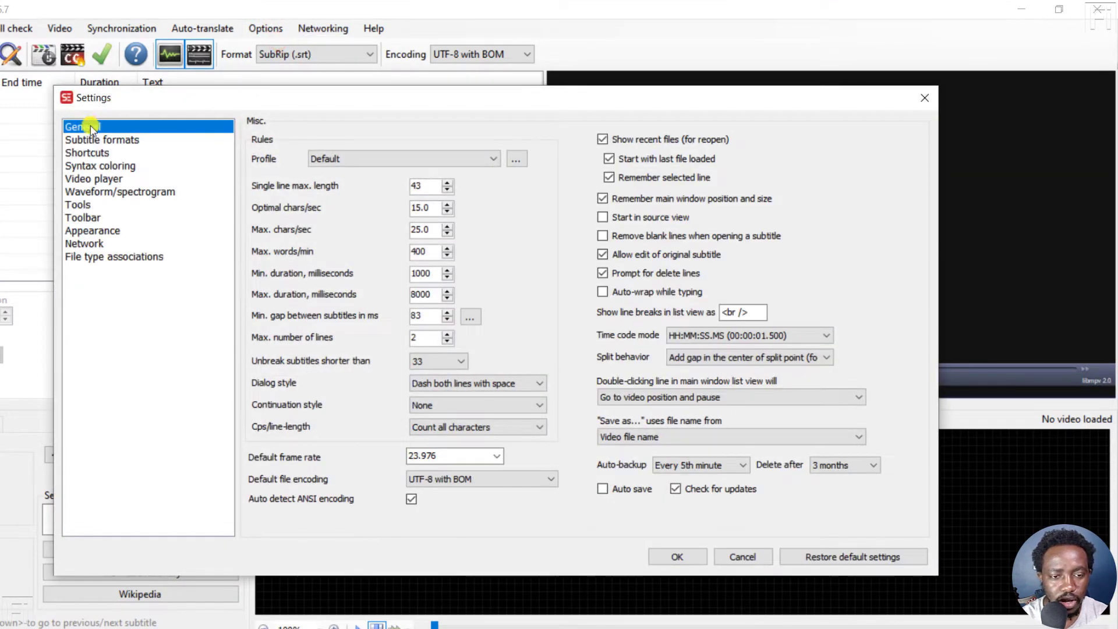
mouse_move(272, 395)
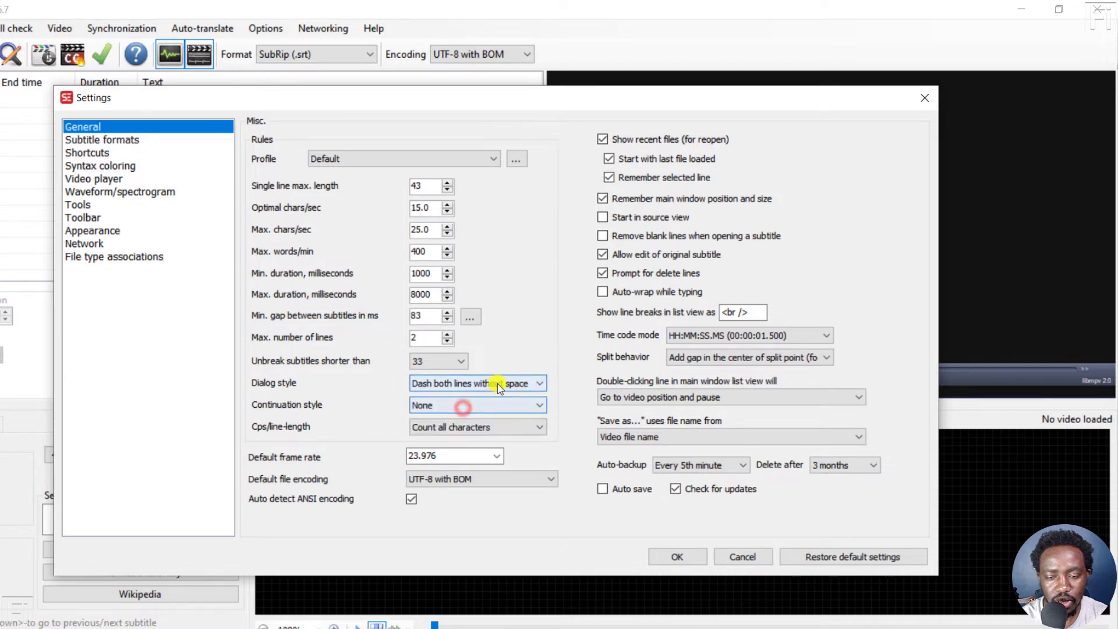
left_click(476, 383)
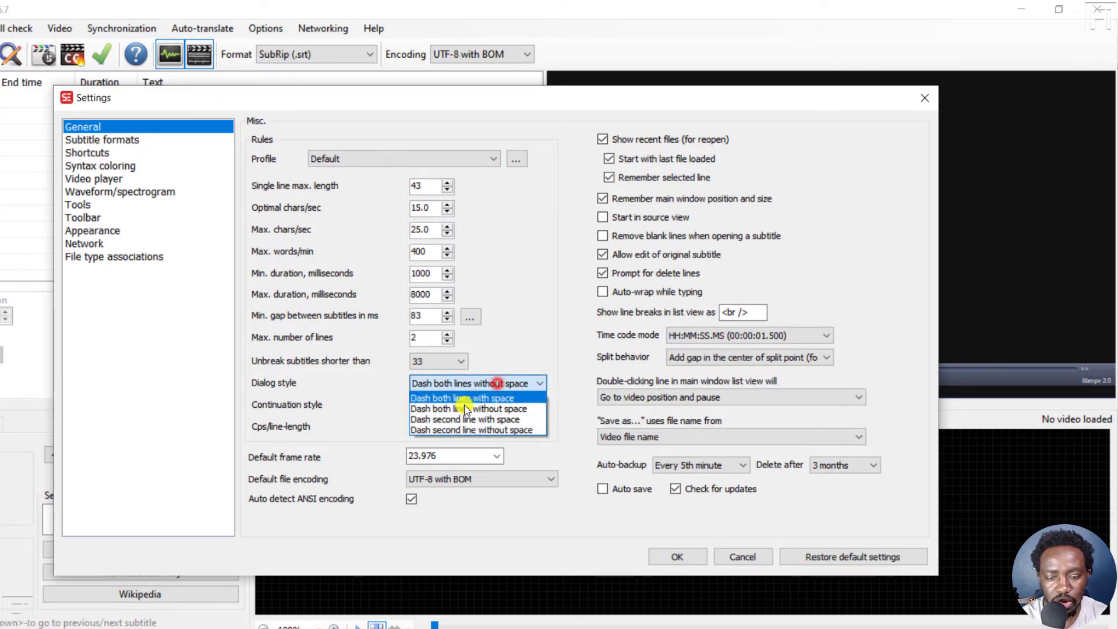
left_click(465, 418)
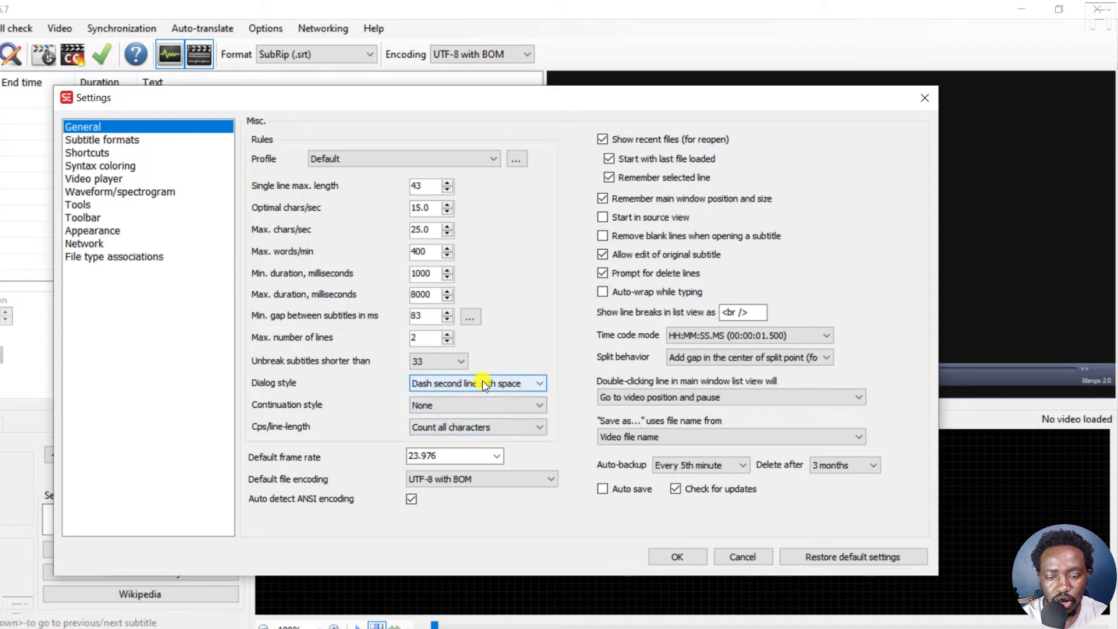
left_click(476, 383)
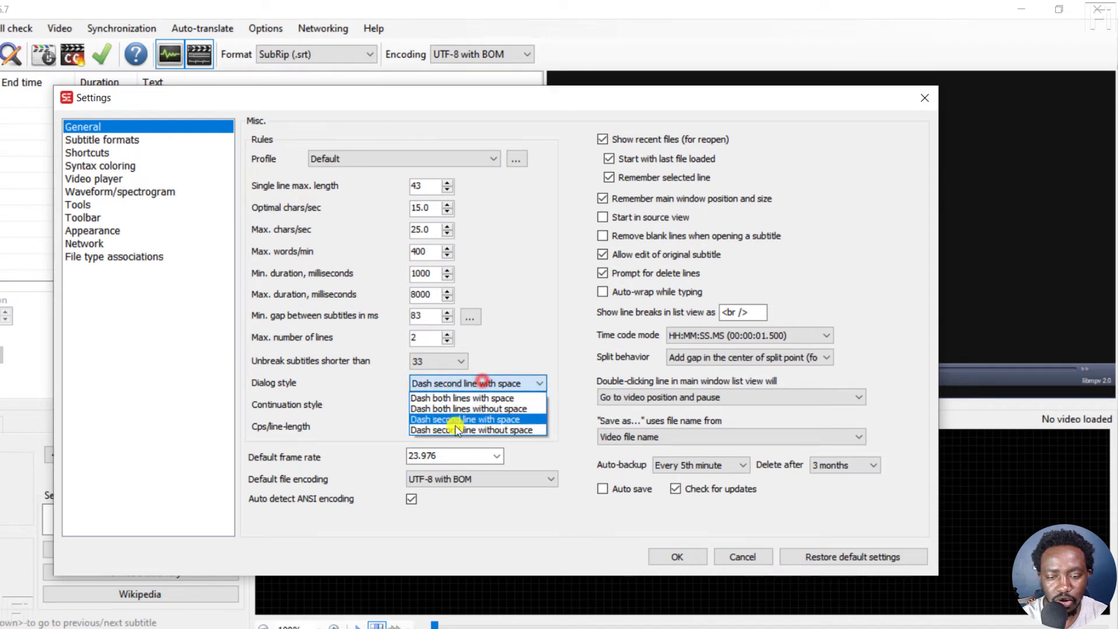
left_click(478, 430)
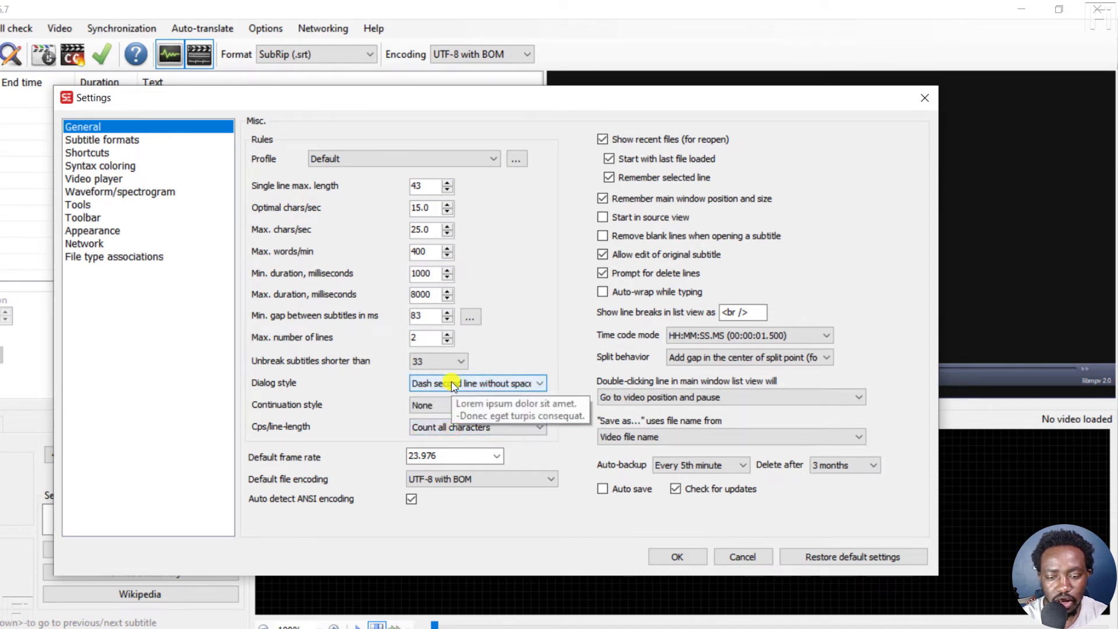
left_click(475, 384)
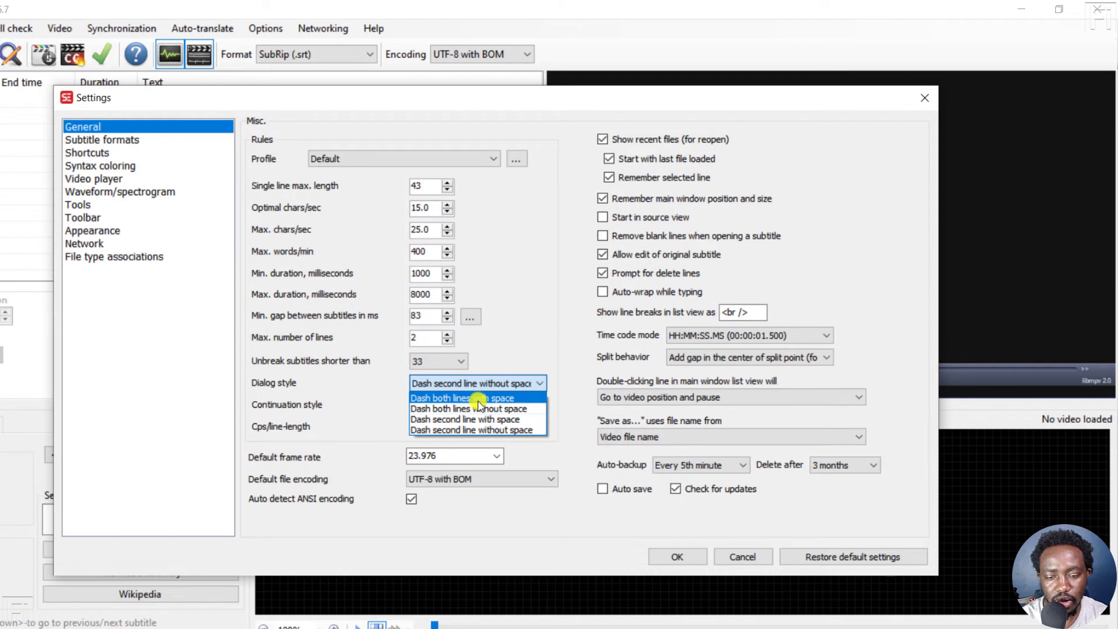
left_click(470, 398)
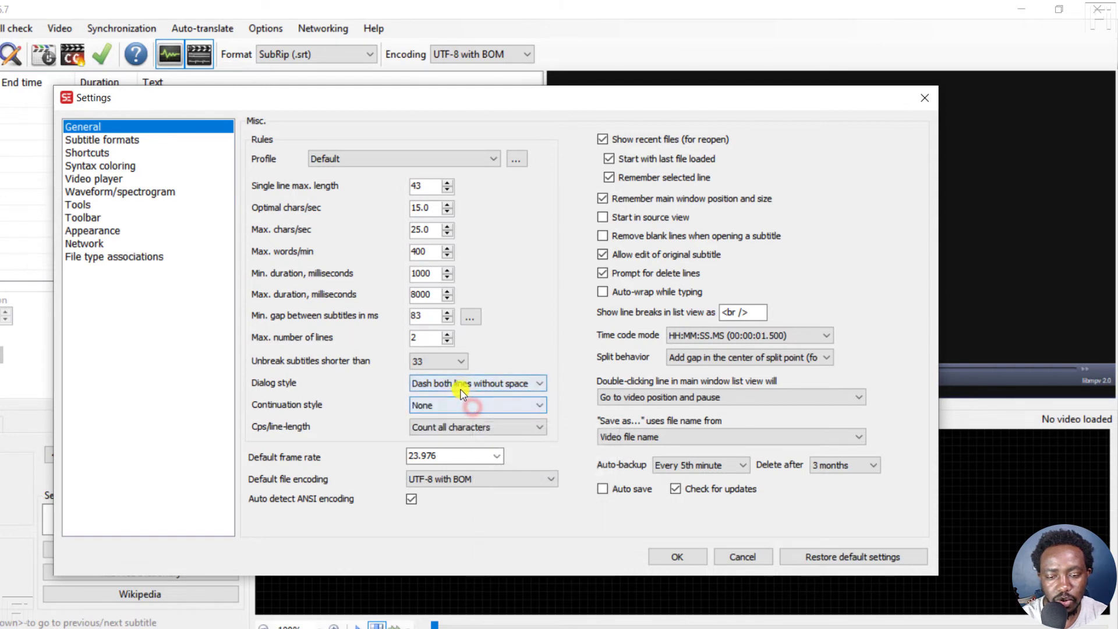
left_click(476, 384)
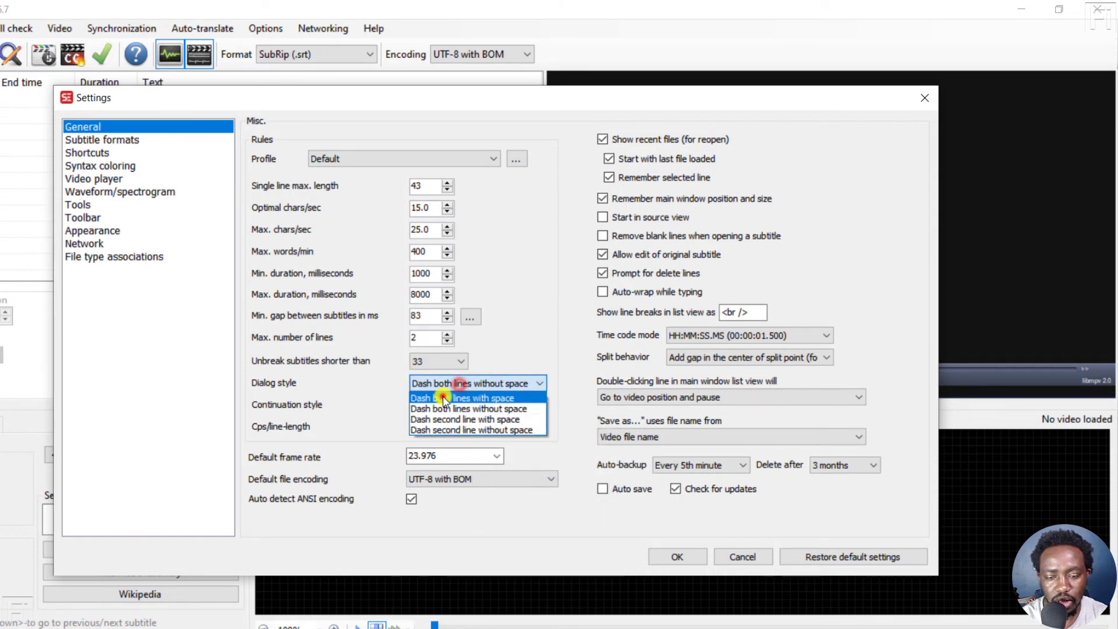
left_click(463, 398)
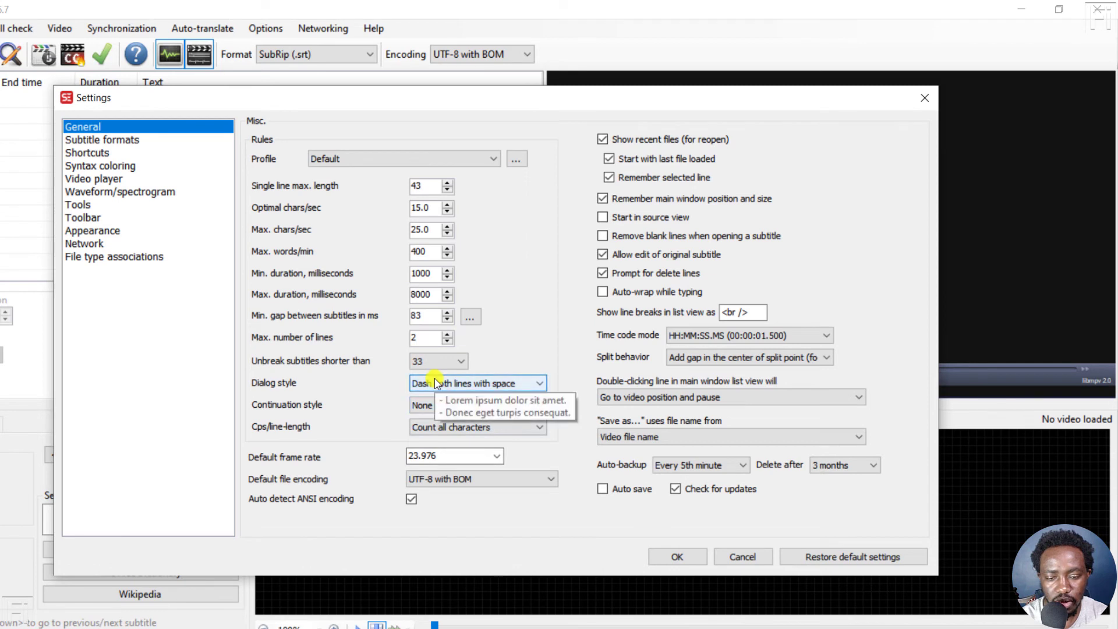
left_click(476, 383)
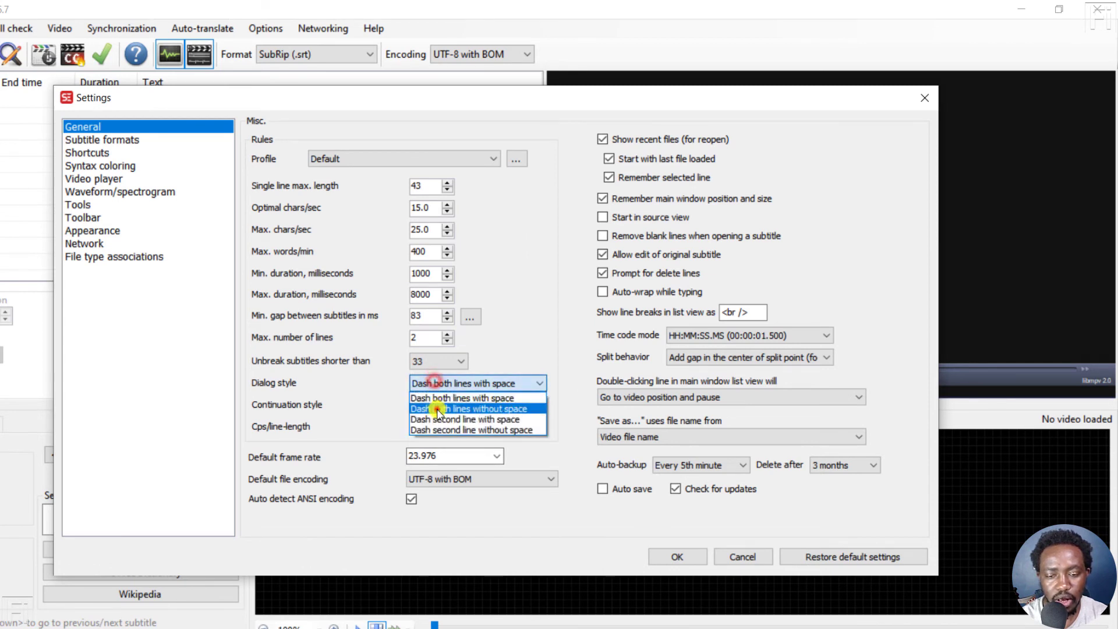
left_click(469, 408)
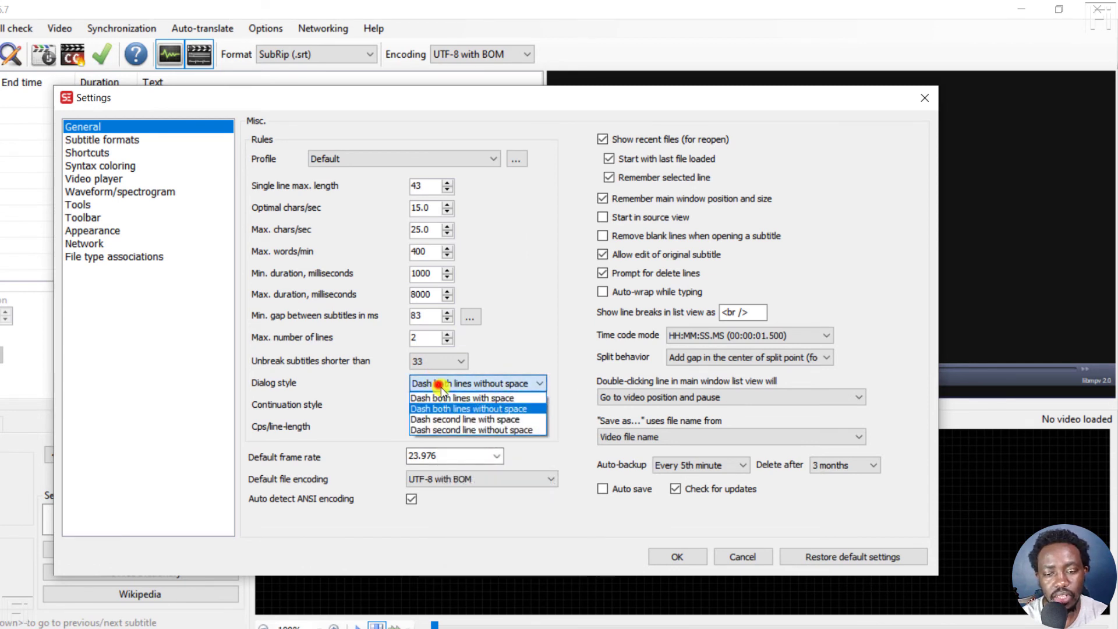
left_click(463, 398)
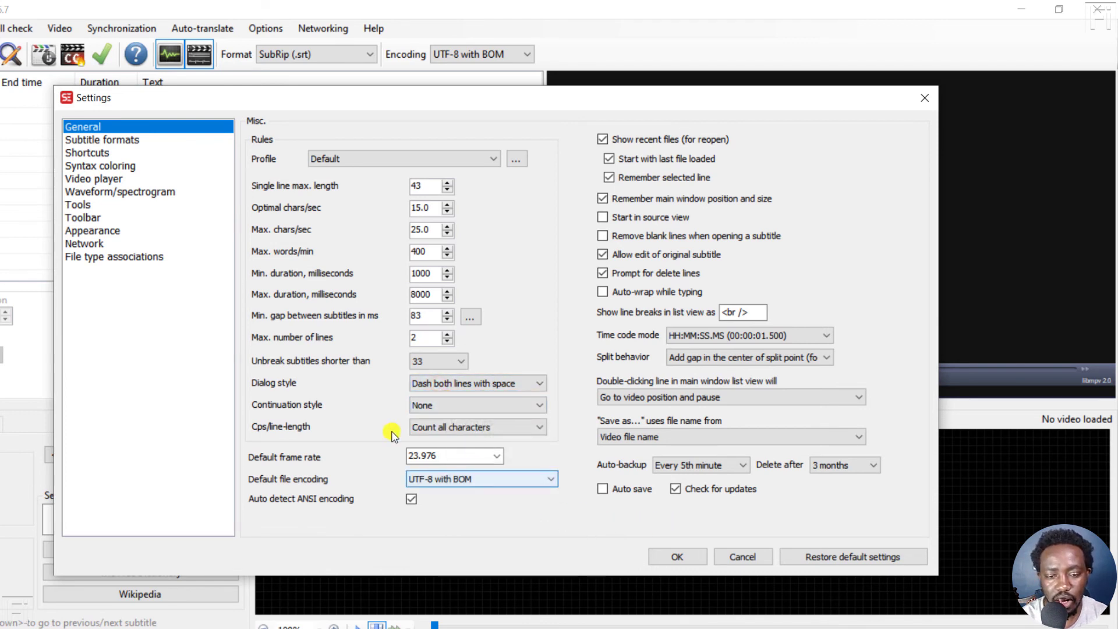